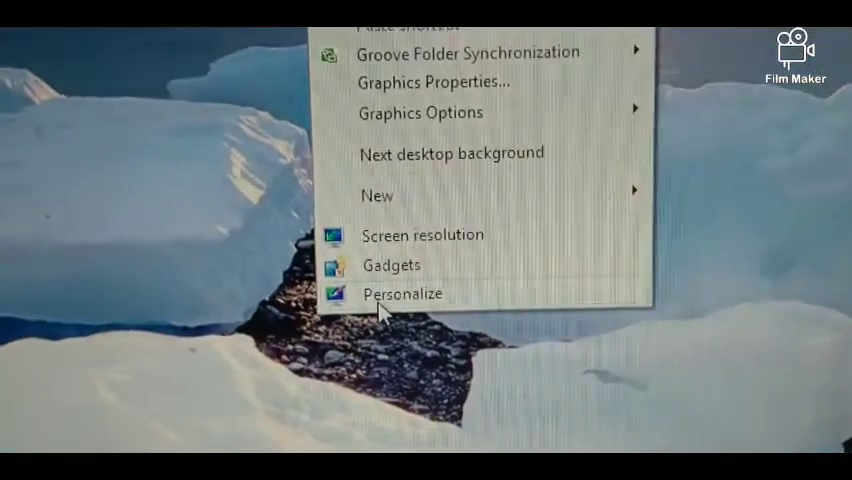
Launch Personalization from the desktop's right-click menu to reach the theme gallery.
left_click(402, 292)
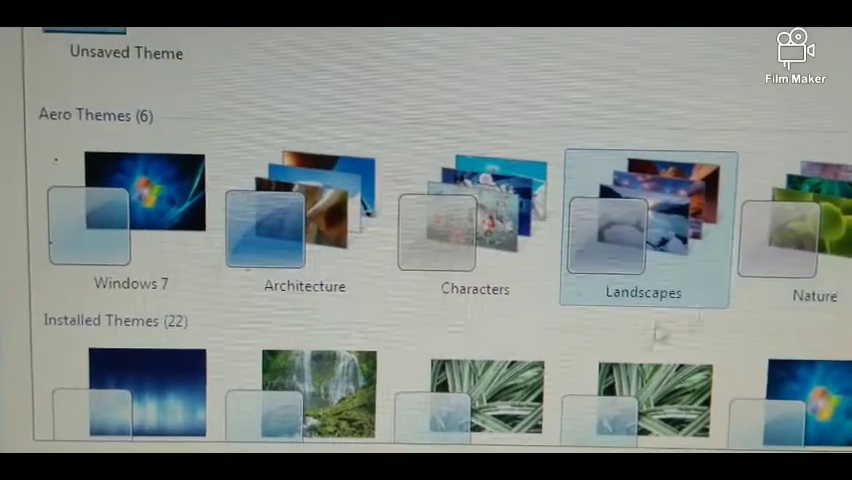
Scroll the theme gallery to locate and review the Landscapes Aero theme.
scroll("down", 3)
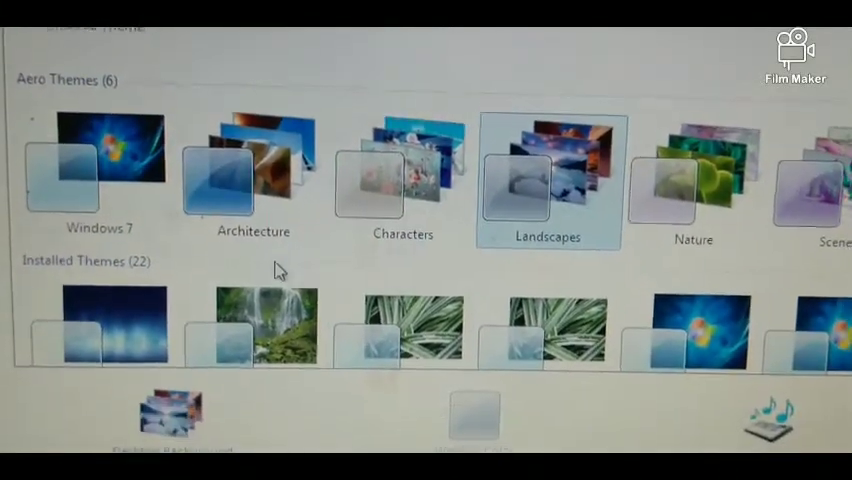
scroll("up", 3)
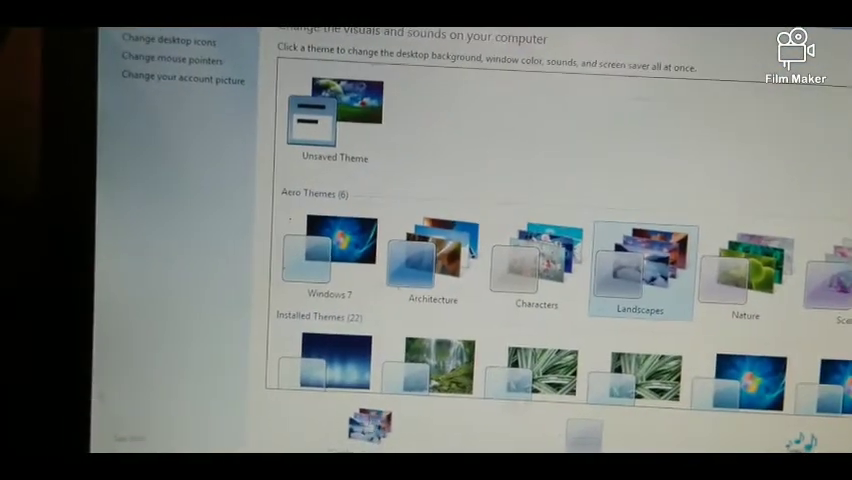
scroll("down", 3)
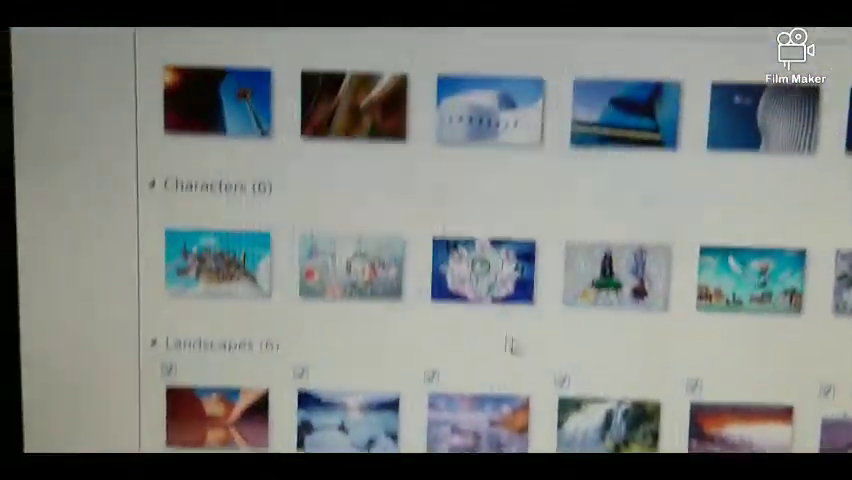
Scroll the Desktop Background picture list to review the six checked Landscapes images.
scroll("up", 3)
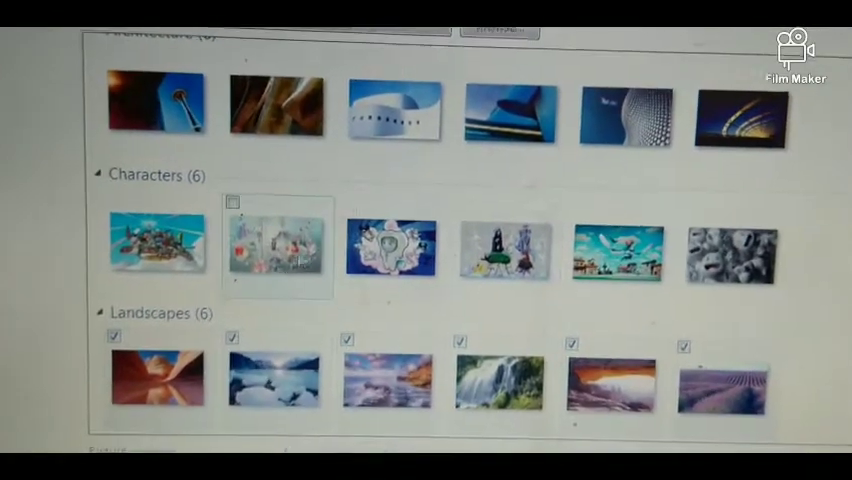
scroll("down", 3)
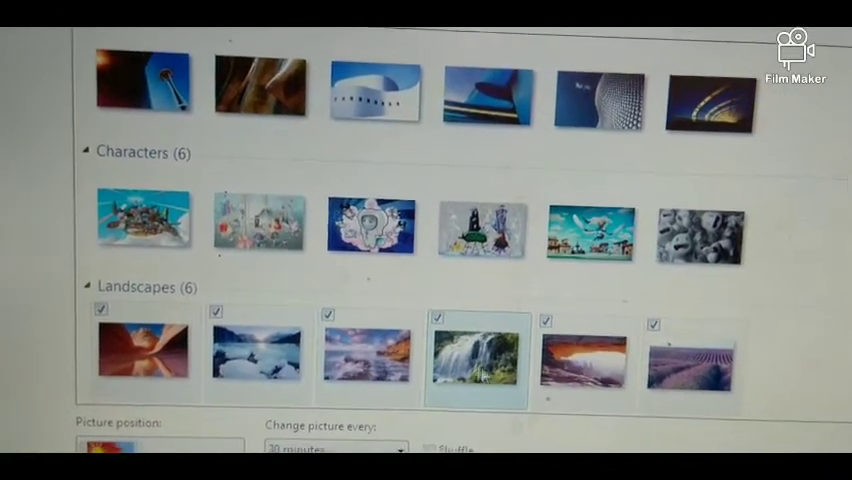